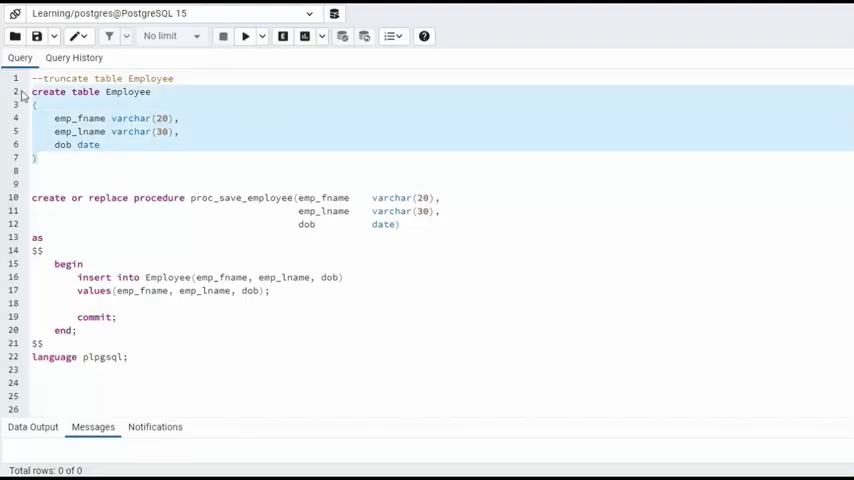
Execute the CREATE TABLE Employee statement, then the CREATE PROCEDURE proc_save_employee block.
click(244, 36)
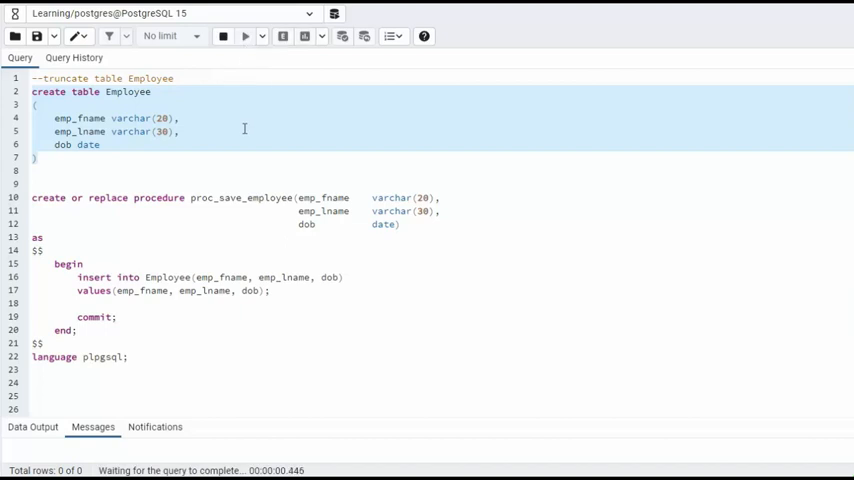
click(244, 36)
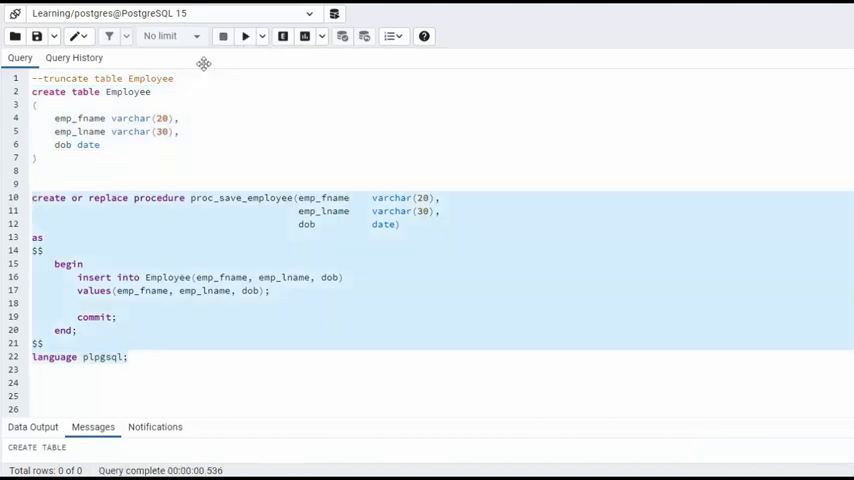
click(244, 36)
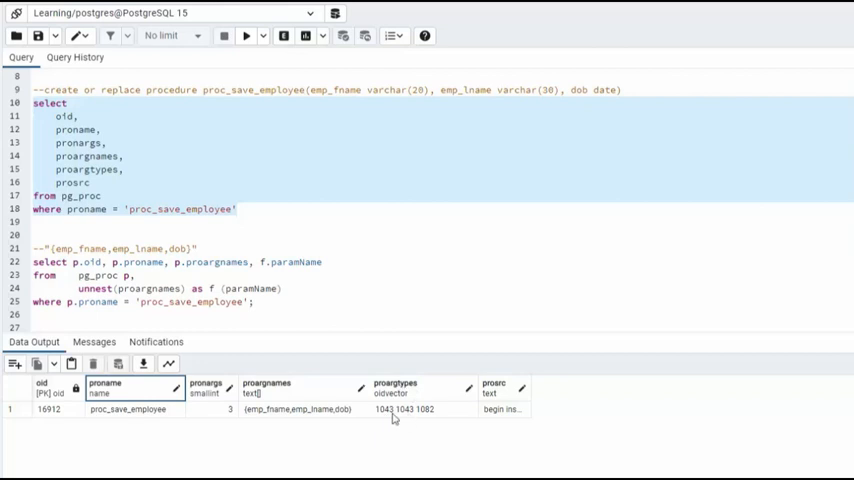
mouse_move(532, 400)
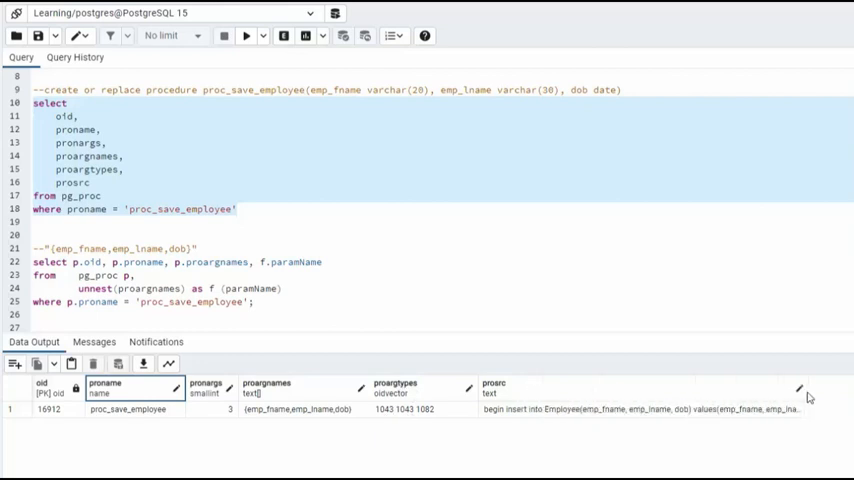
Widen the prosrc column to read proc_save_employee's insert-into-Employee body.
click(640, 388)
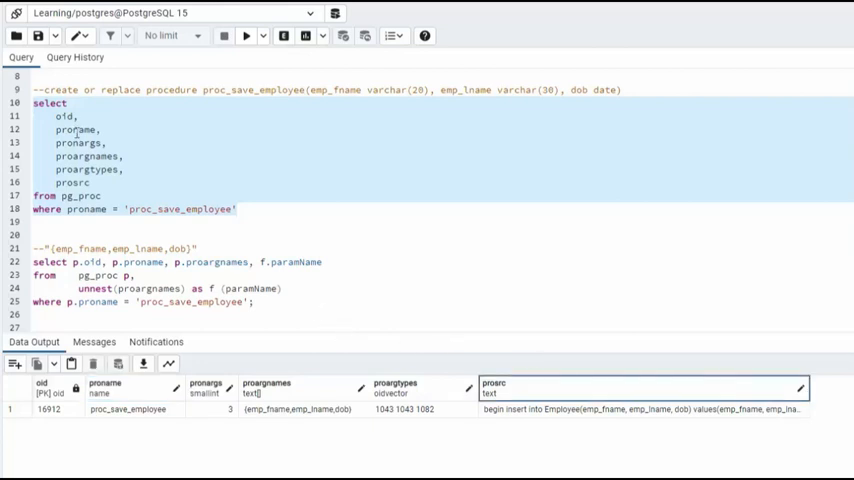
mouse_move(246, 328)
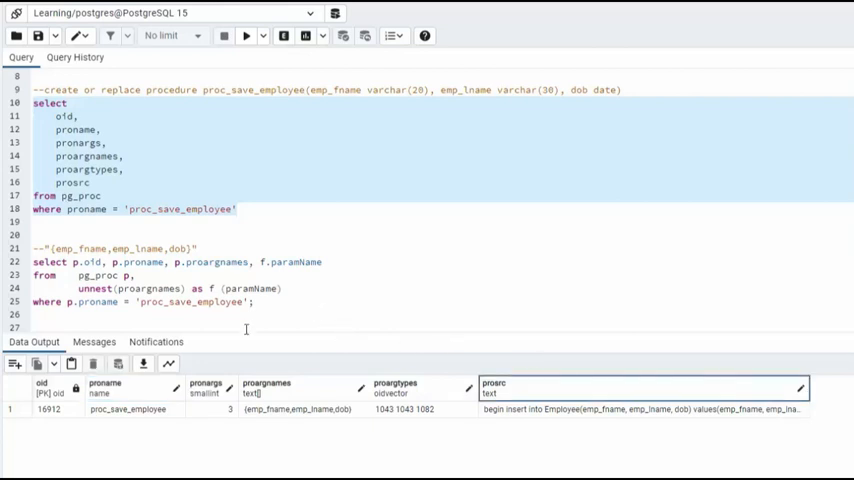
mouse_move(118, 288)
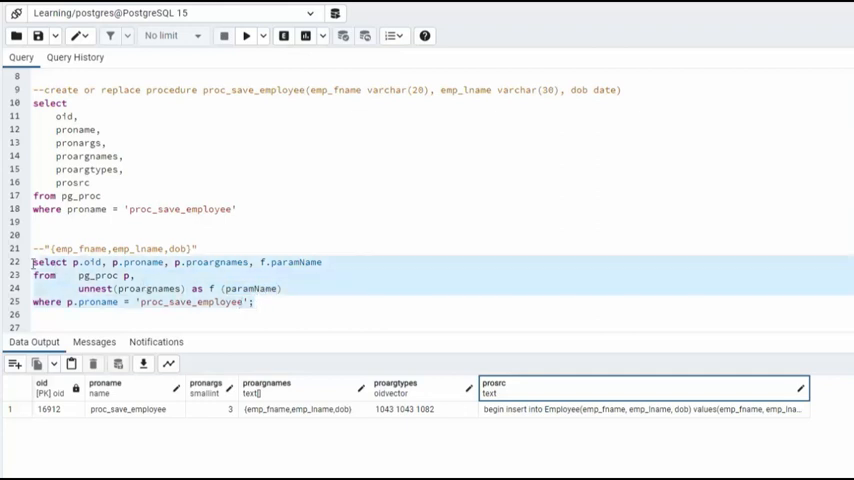
Run the unnest(proargnames) query, listing emp_fname, emp_lname and dob as rows.
click(248, 36)
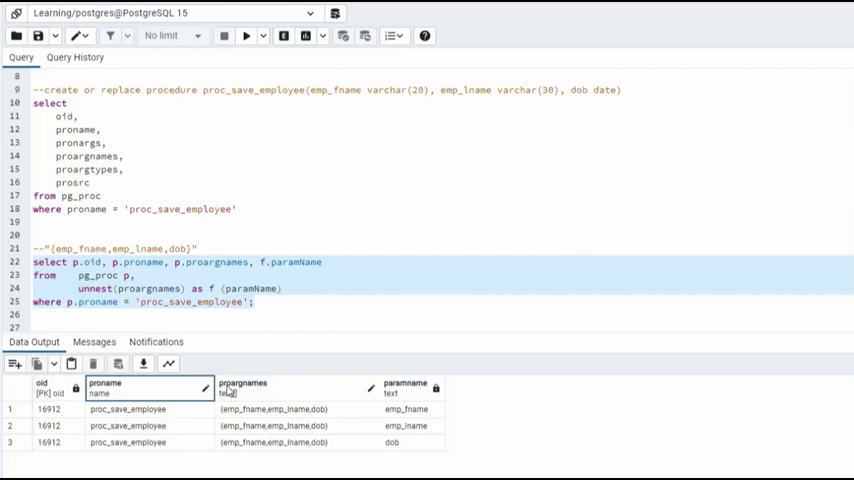
mouse_move(270, 448)
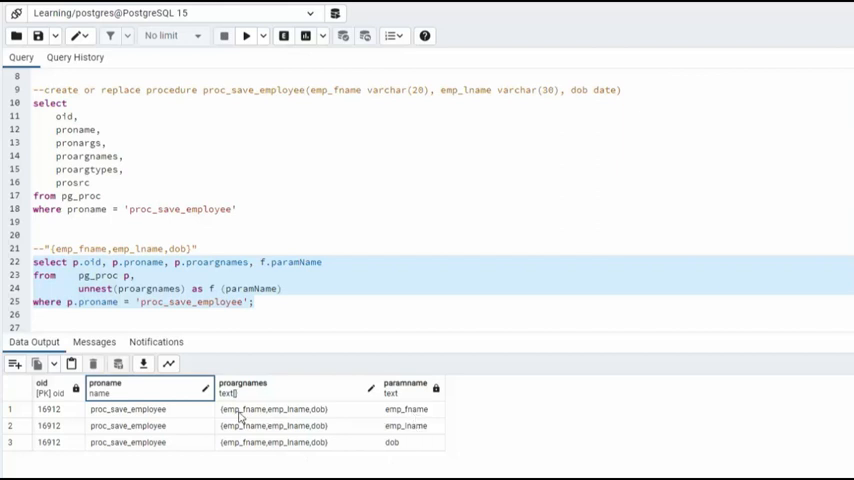
mouse_move(440, 462)
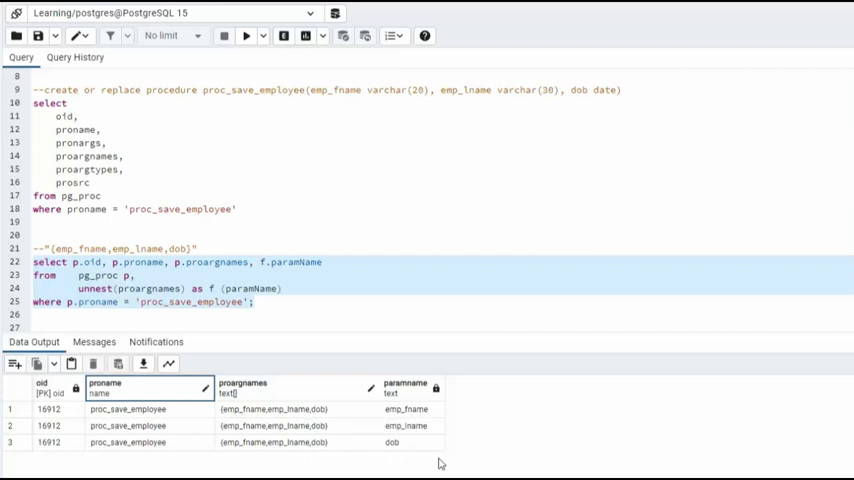
scroll(down, 3)
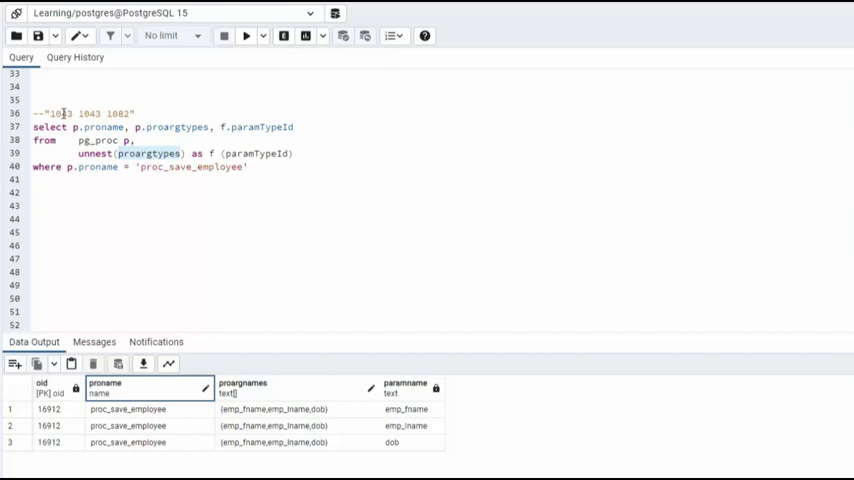
mouse_move(92, 112)
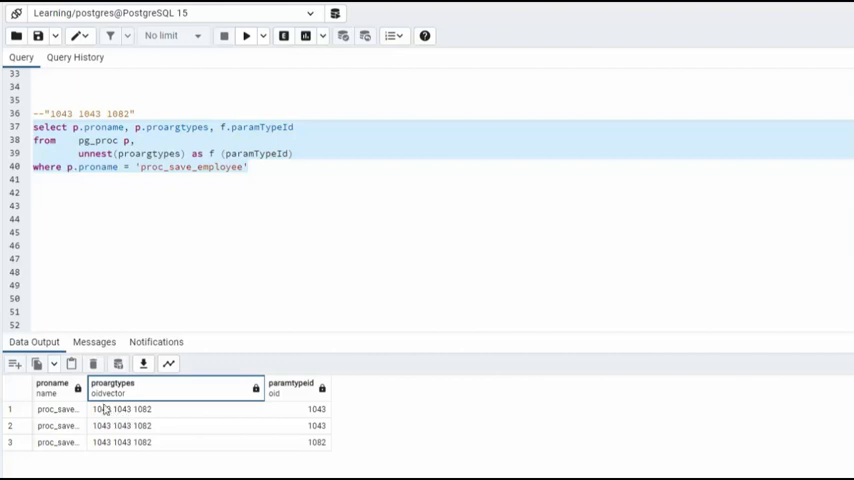
mouse_move(152, 418)
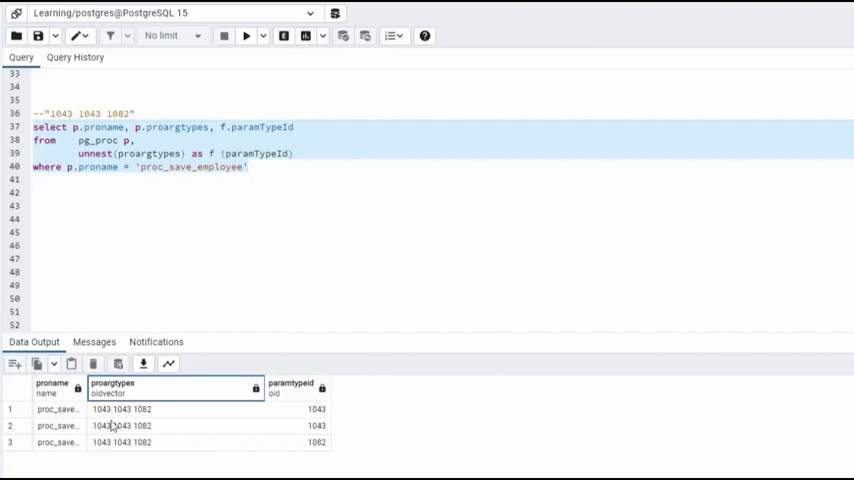
mouse_move(308, 452)
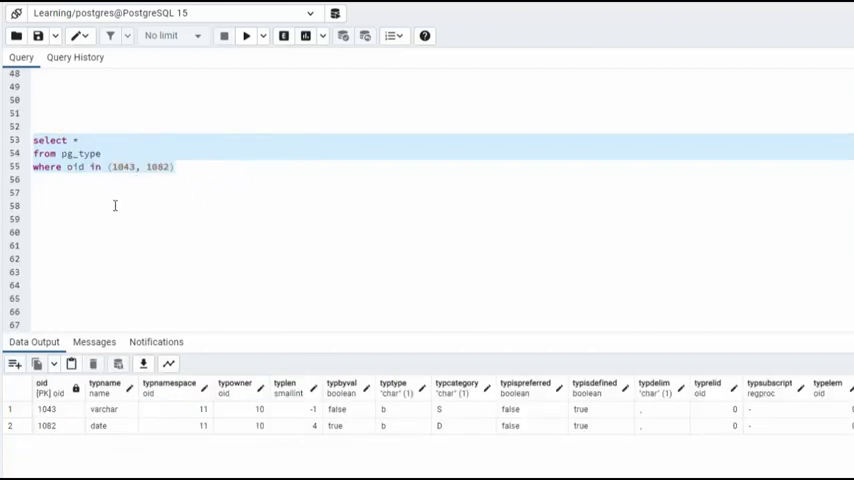
mouse_move(104, 190)
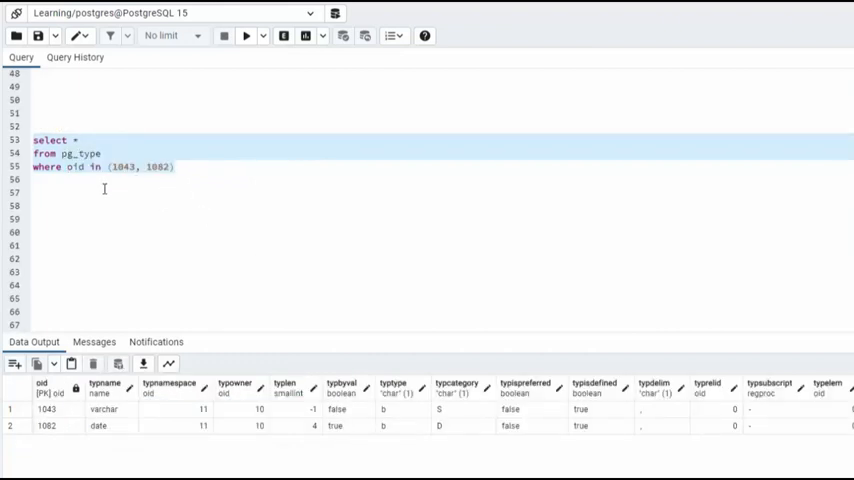
Run the pg_type lookup for oids 1043 and 1082, revealing varchar and date.
click(118, 168)
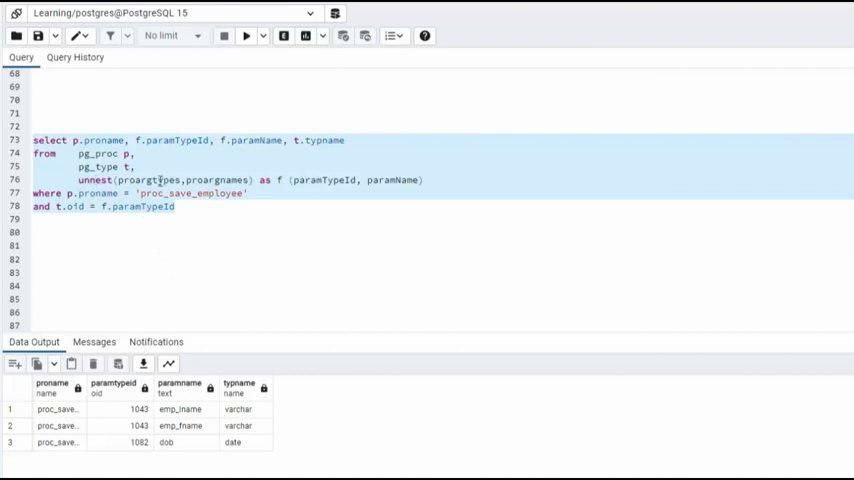
Run the pg_proc–pg_type join on t.oid = f.paramTypeId, pairing each parameter with its type name.
click(192, 208)
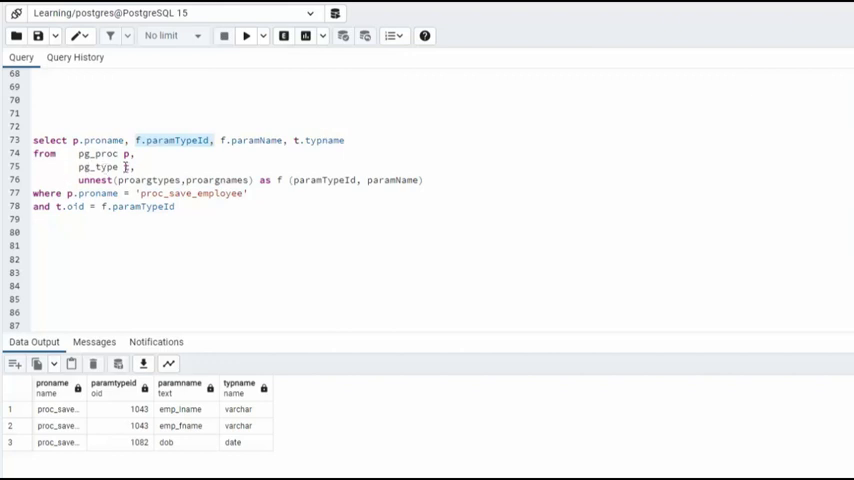
double_click(324, 140)
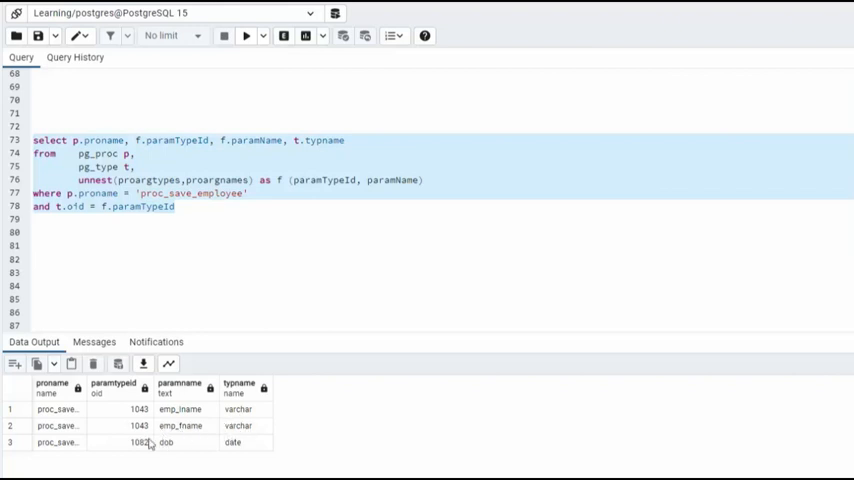
click(108, 176)
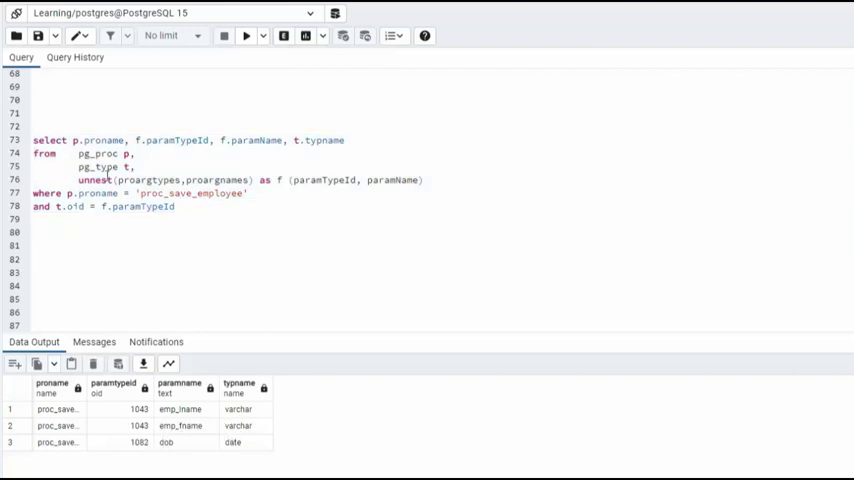